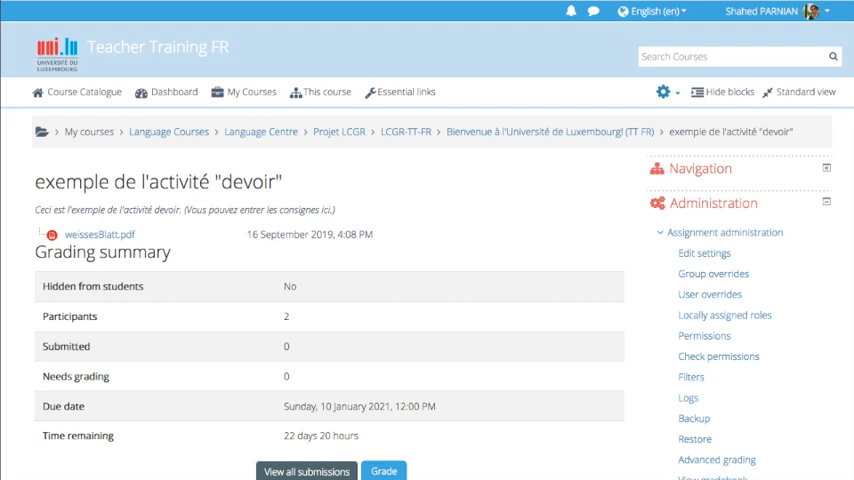
mouse_move(587, 272)
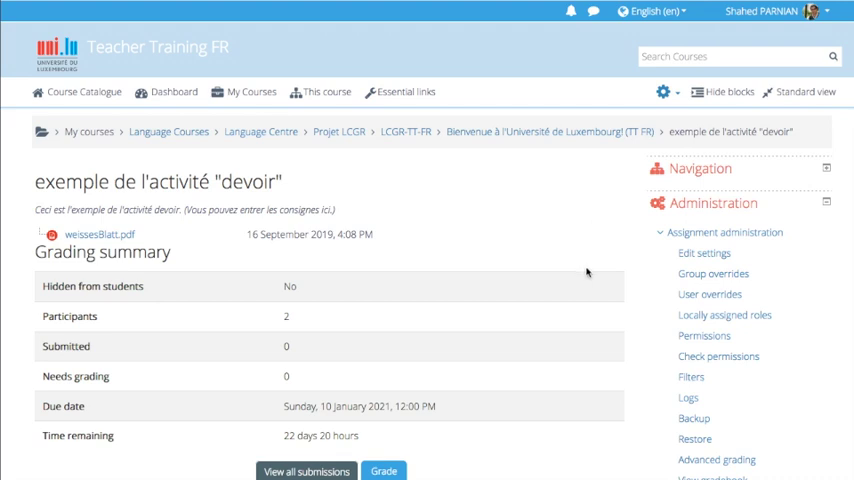
mouse_move(370, 304)
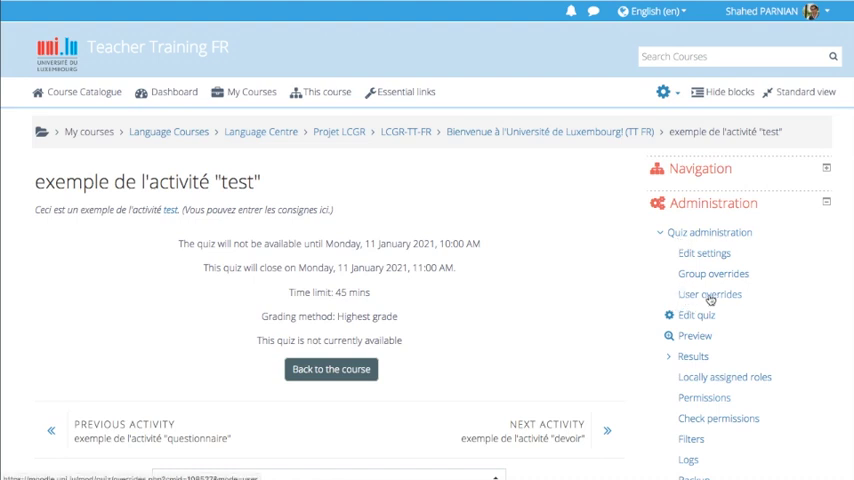
mouse_move(711, 283)
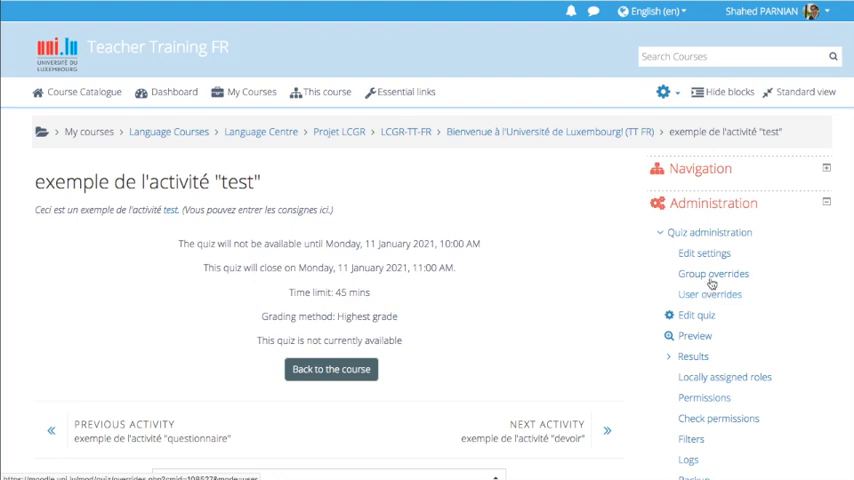
mouse_move(708, 278)
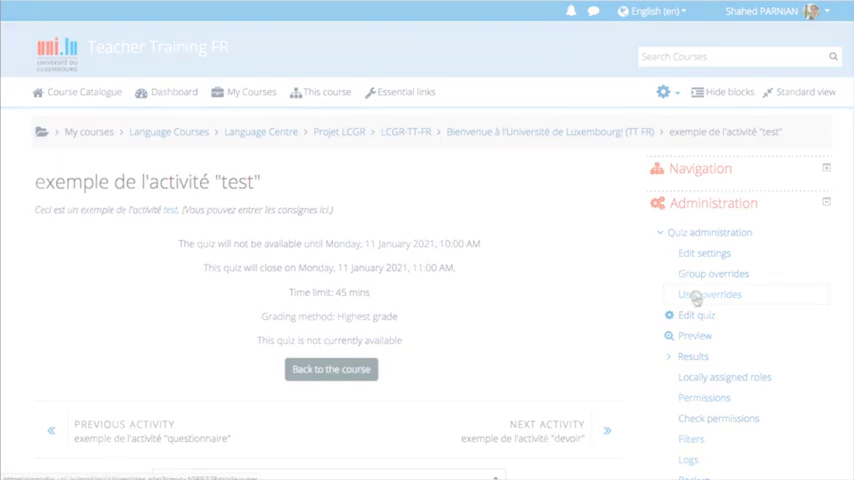
- Open the User overrides page for the 'test' quiz from Quiz administration
left_click(713, 294)
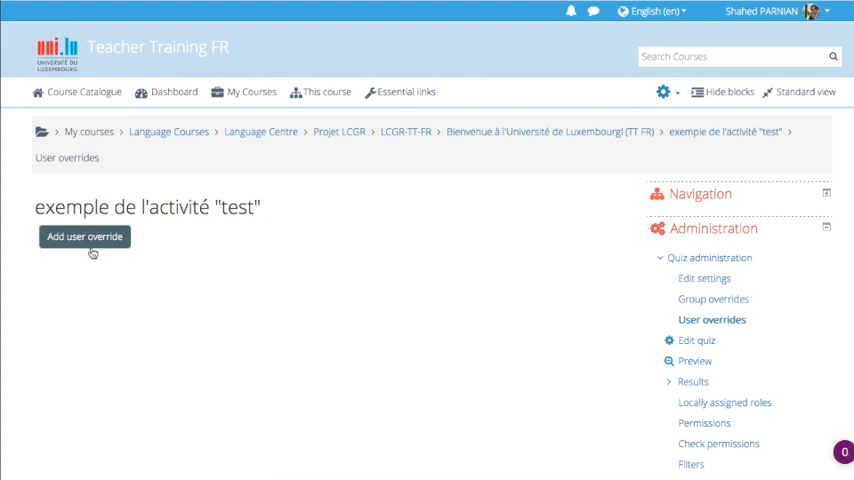
mouse_move(88, 245)
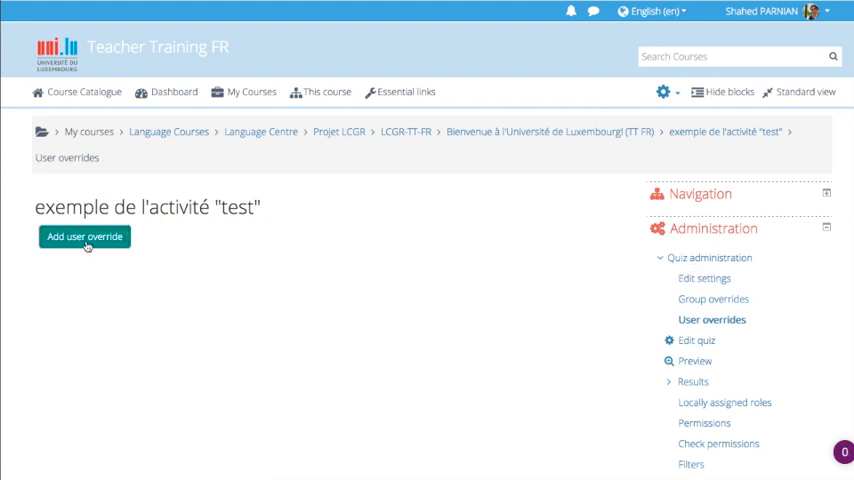
- Add a Test User override: close at 12:00, 65-minute time limit, 1 attempt allowed
left_click(84, 237)
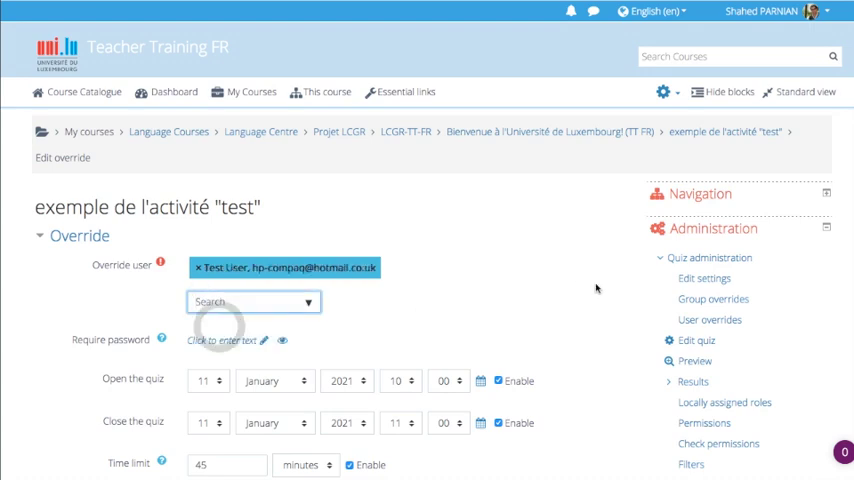
scroll("down", 3)
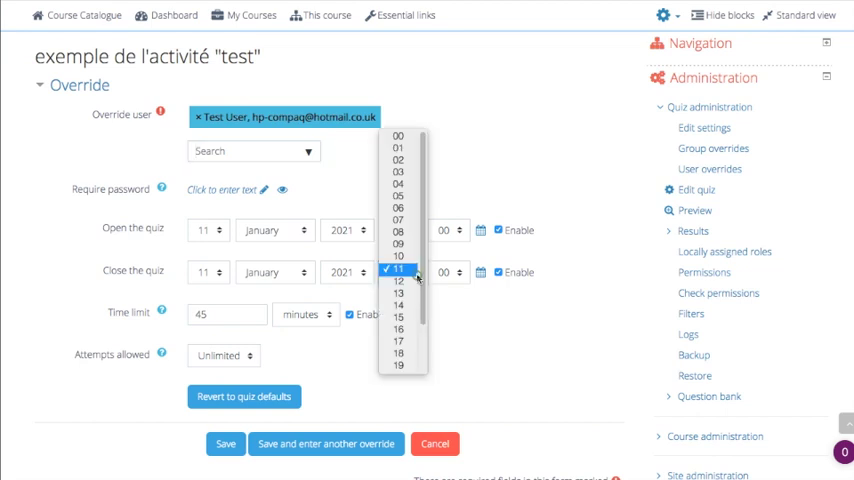
left_click(399, 268)
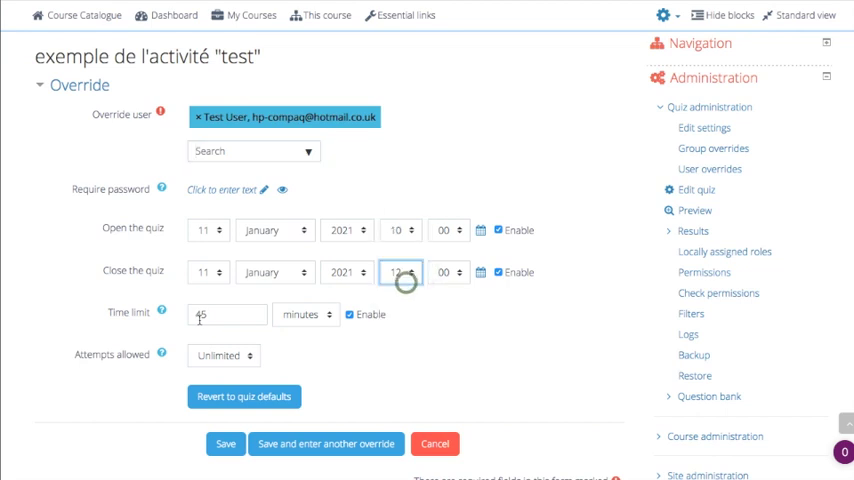
type("65")
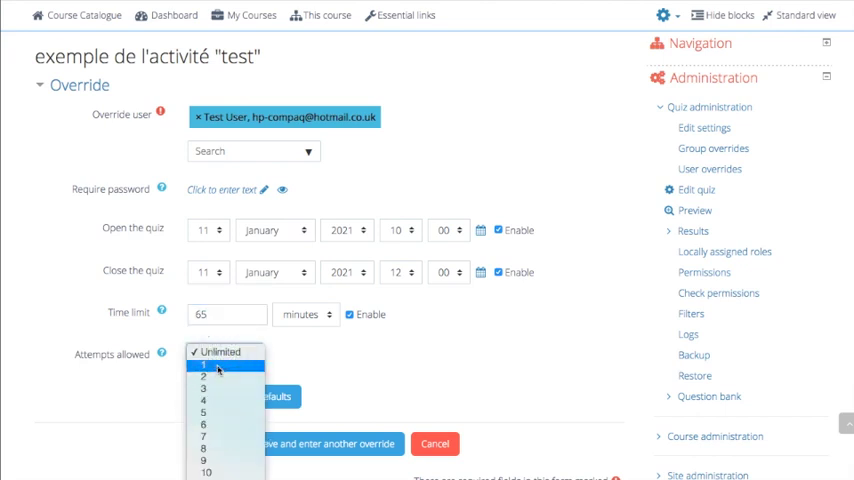
left_click(204, 367)
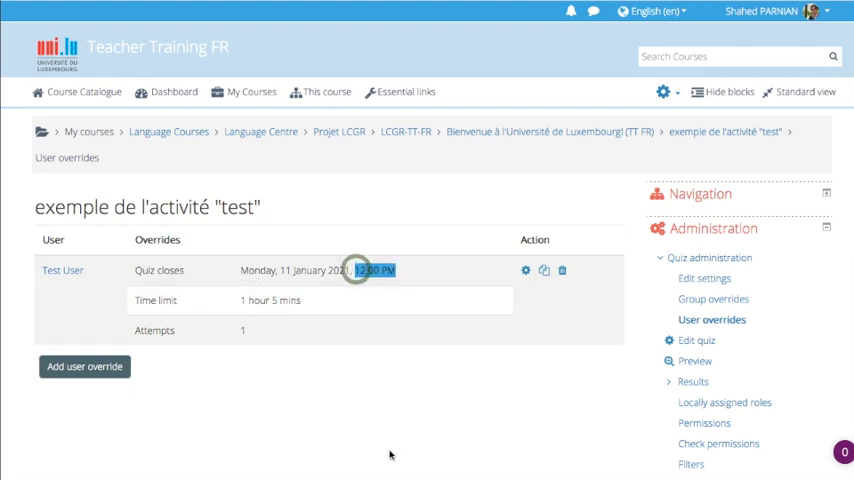
mouse_move(500, 280)
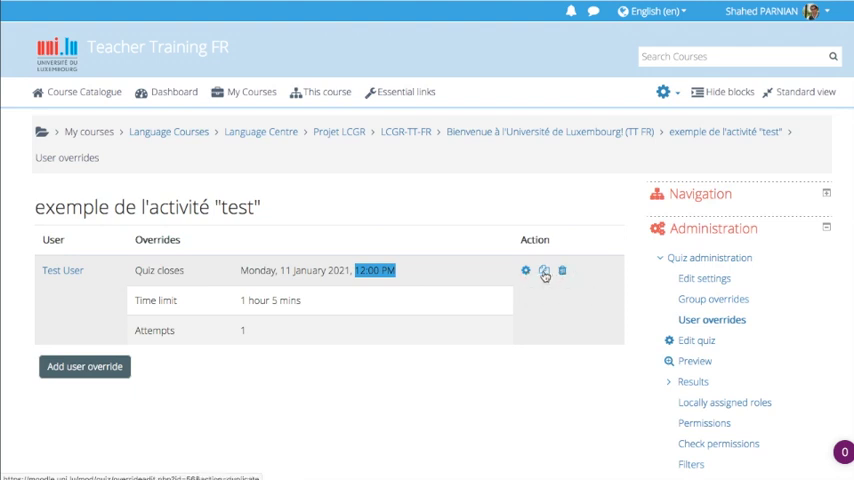
mouse_move(546, 270)
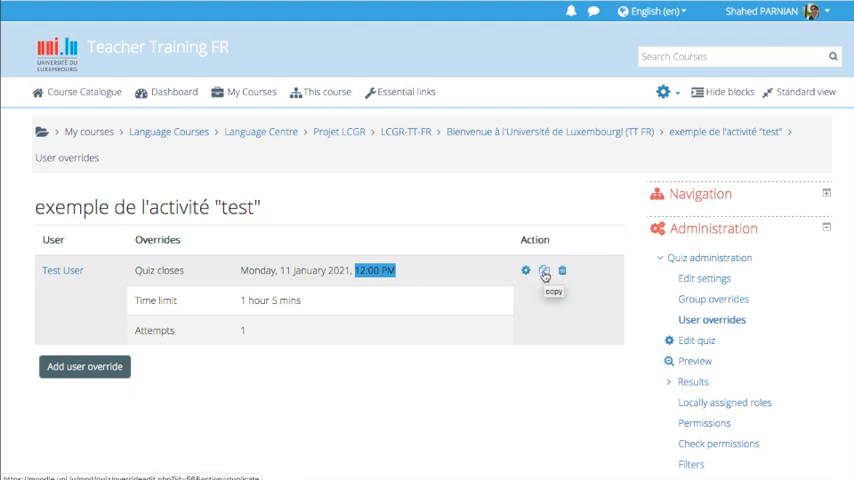